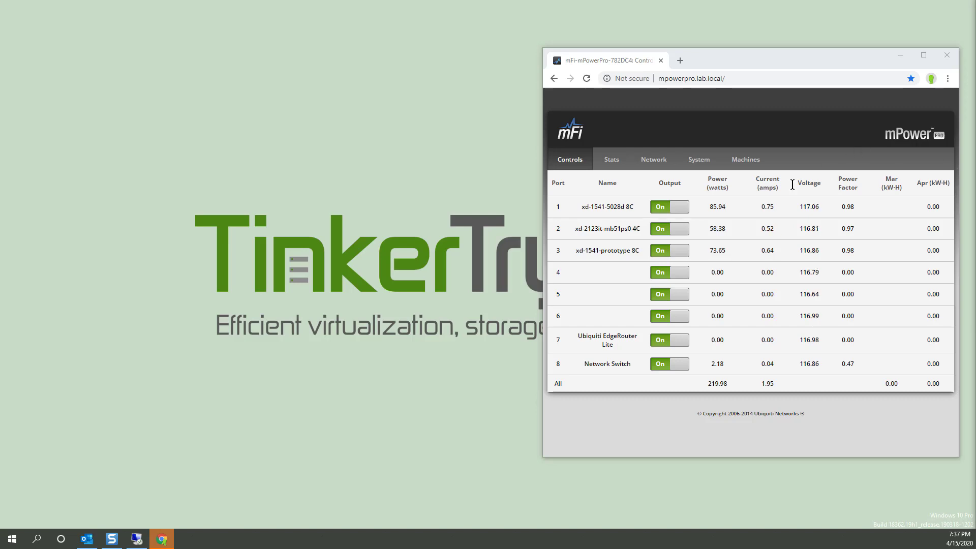
{"action": "mouse_move", "coordinate": [764, 143]}
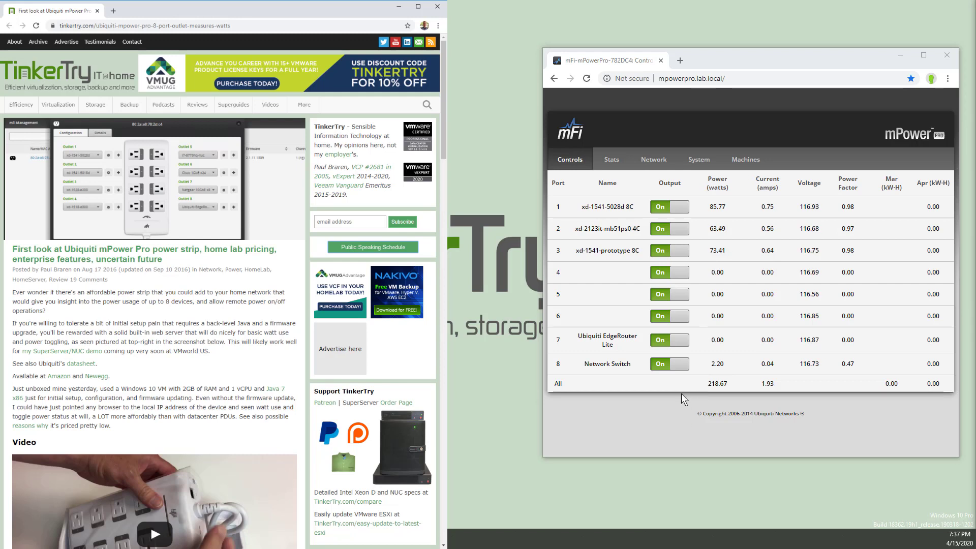
{"action": "mouse_move", "coordinate": [719, 397]}
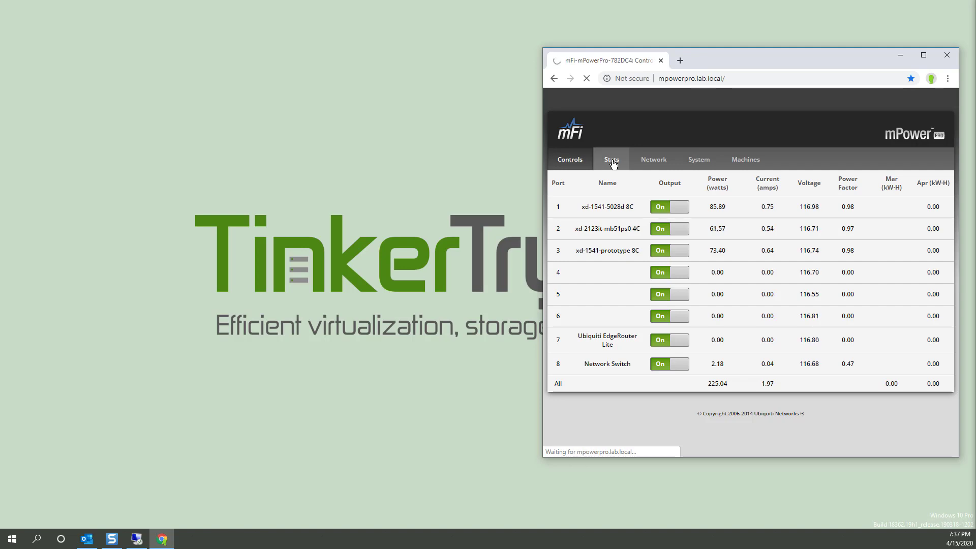
Review the Stats, Network, System (firmware MF.v2.1.11) and Machines pages, then return to Controls
{"action": "left_click", "coordinate": [610, 160]}
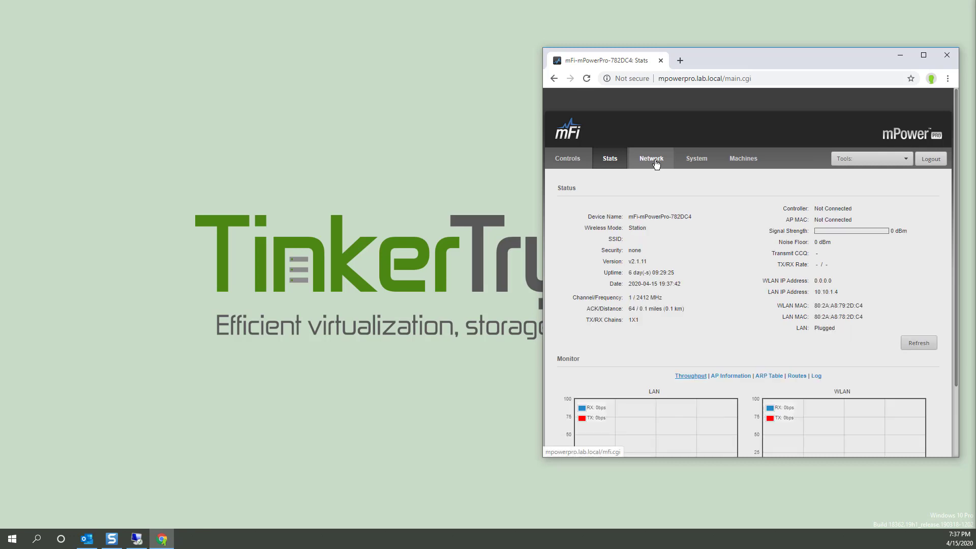
{"action": "left_click", "coordinate": [695, 158]}
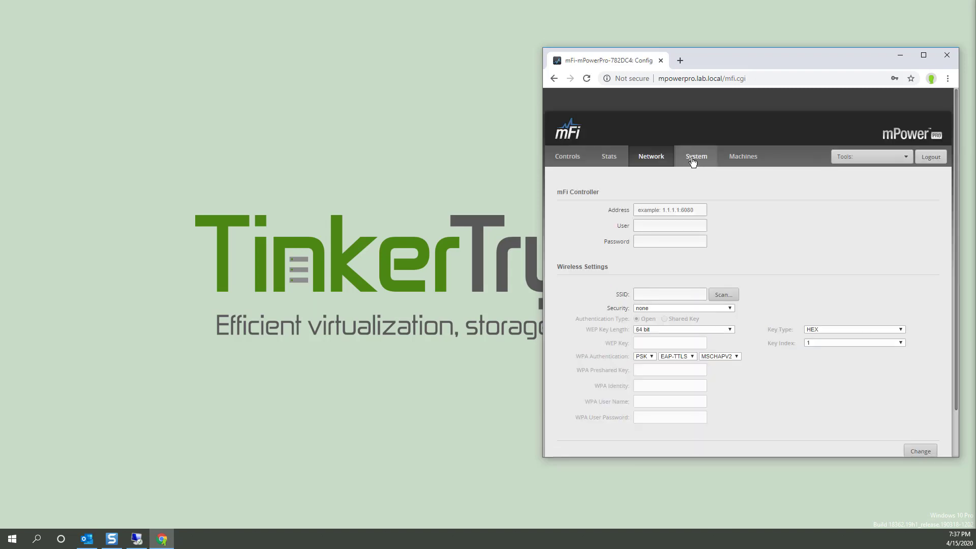
{"action": "left_click", "coordinate": [696, 157]}
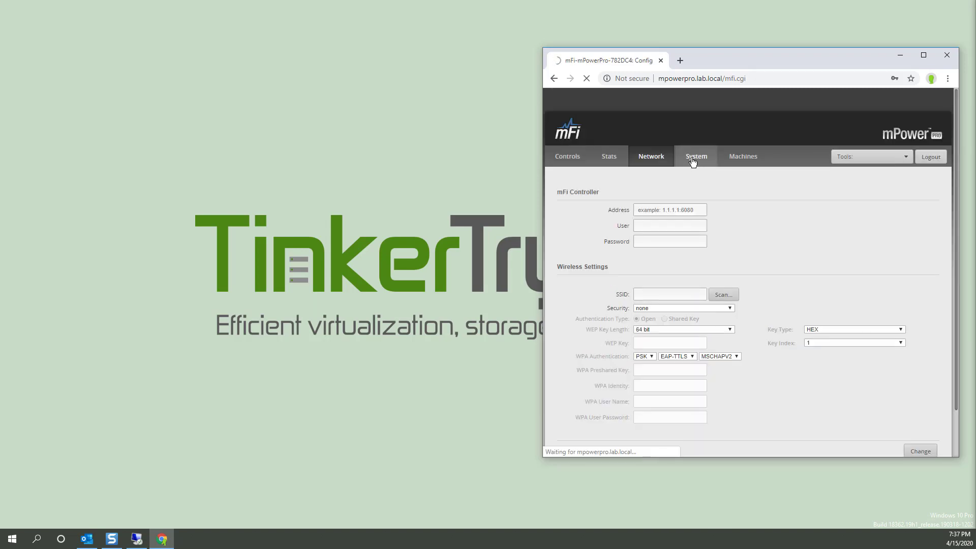
{"action": "left_click", "coordinate": [695, 156]}
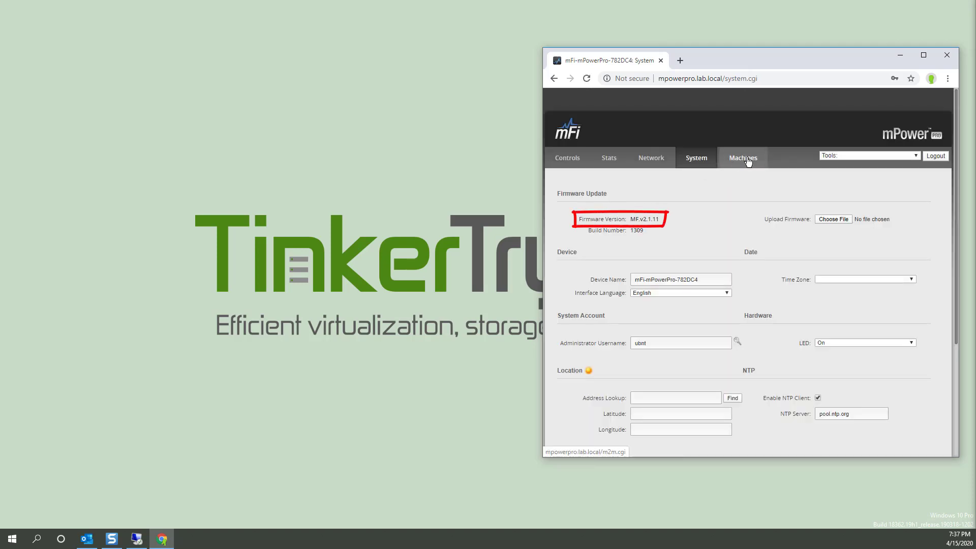
{"action": "left_click", "coordinate": [742, 158]}
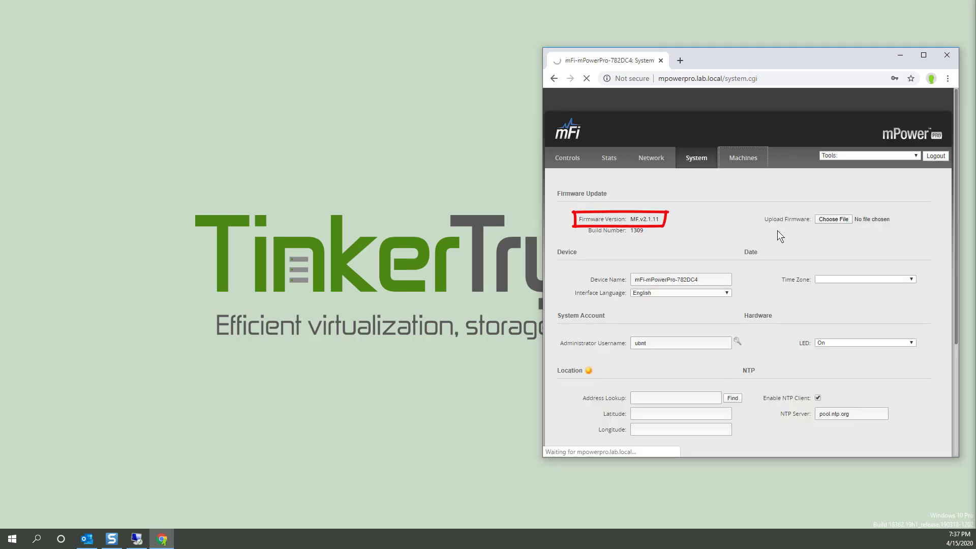
{"action": "left_click", "coordinate": [742, 158]}
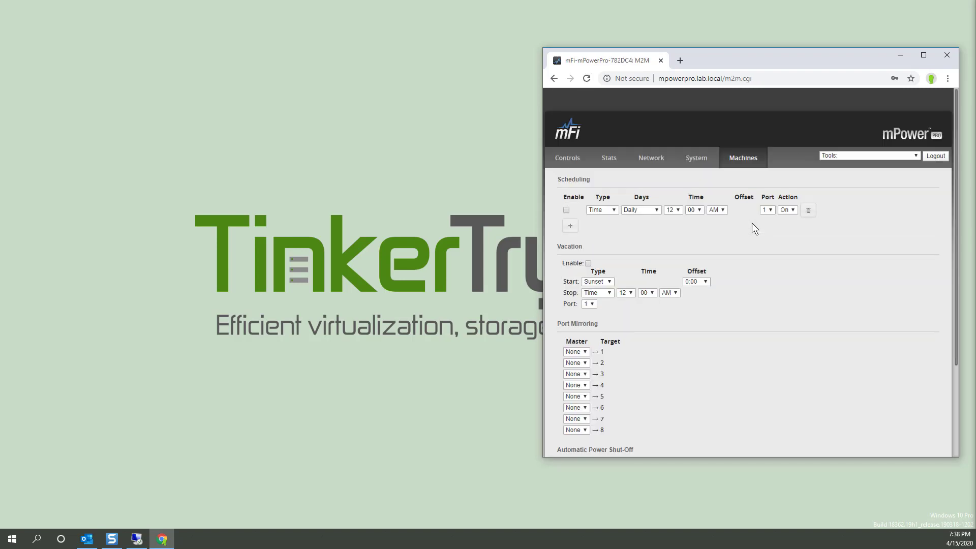
{"action": "mouse_move", "coordinate": [558, 166]}
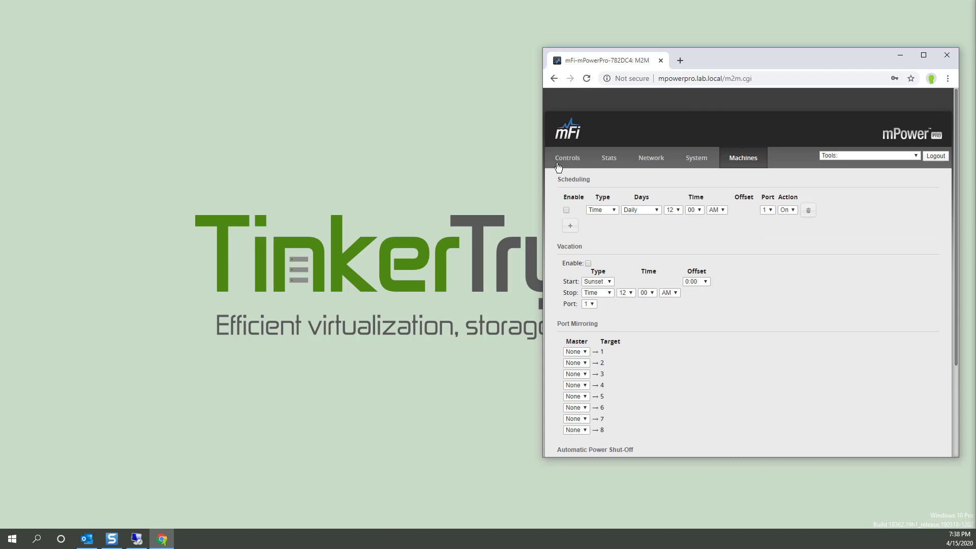
{"action": "mouse_move", "coordinate": [566, 157]}
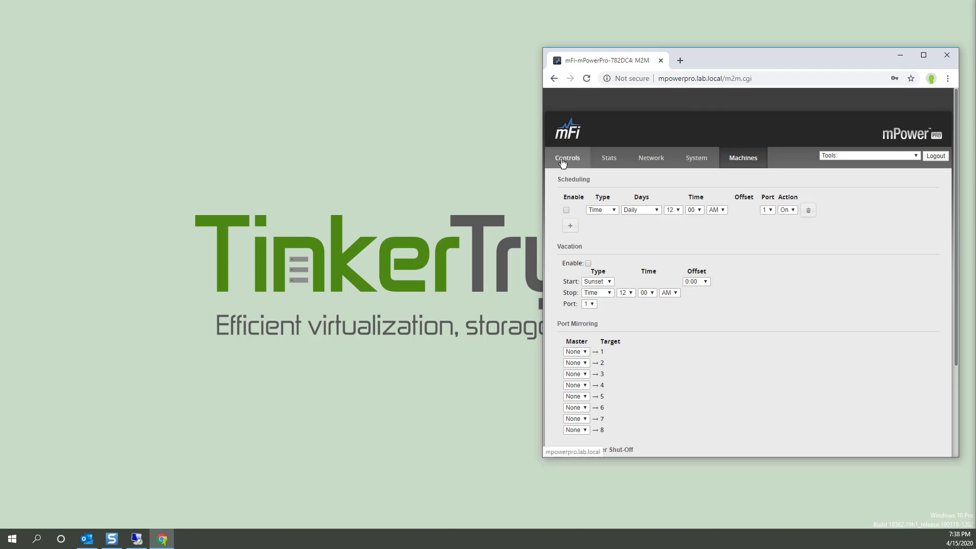
{"action": "left_click", "coordinate": [566, 157]}
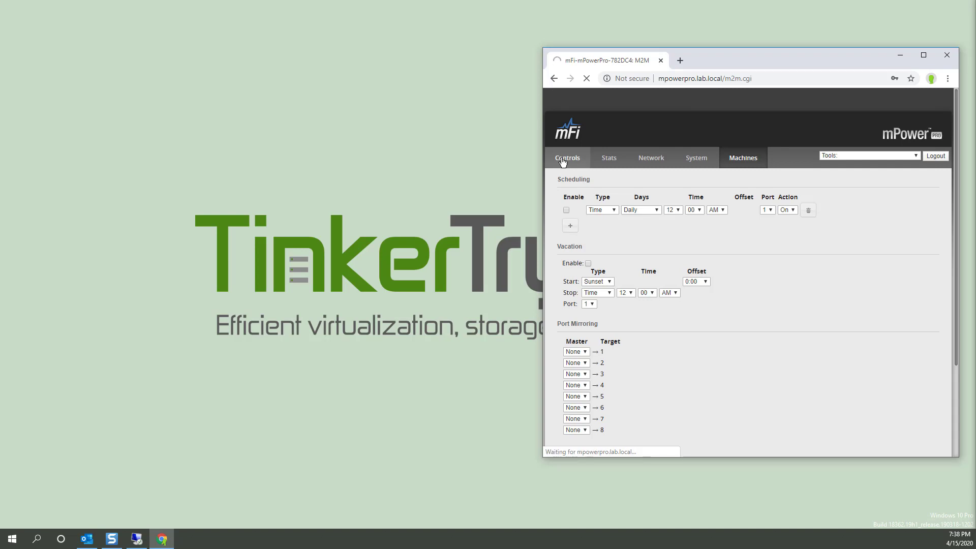
Return to Controls, then reopen the System settings page with device, account and NTP details
{"action": "left_click", "coordinate": [567, 158]}
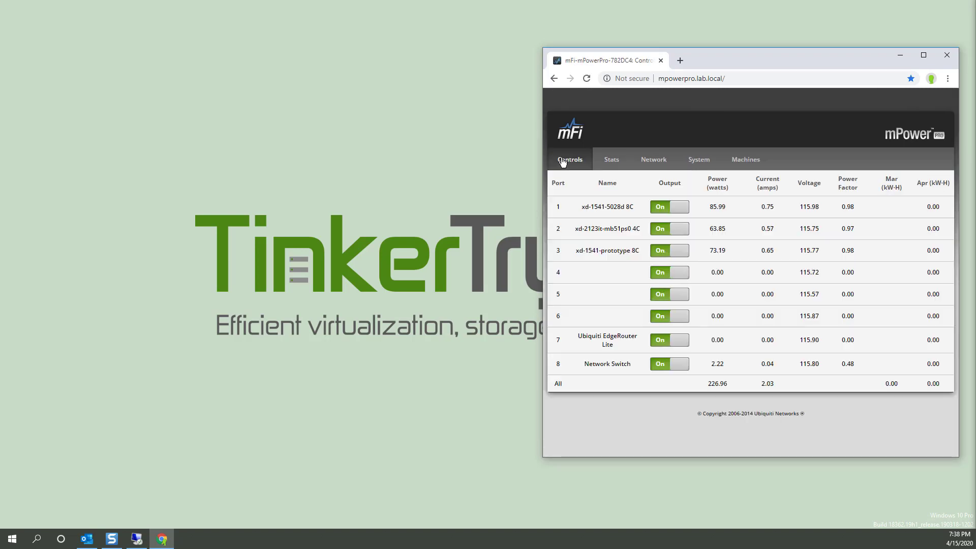
{"action": "mouse_move", "coordinate": [749, 148]}
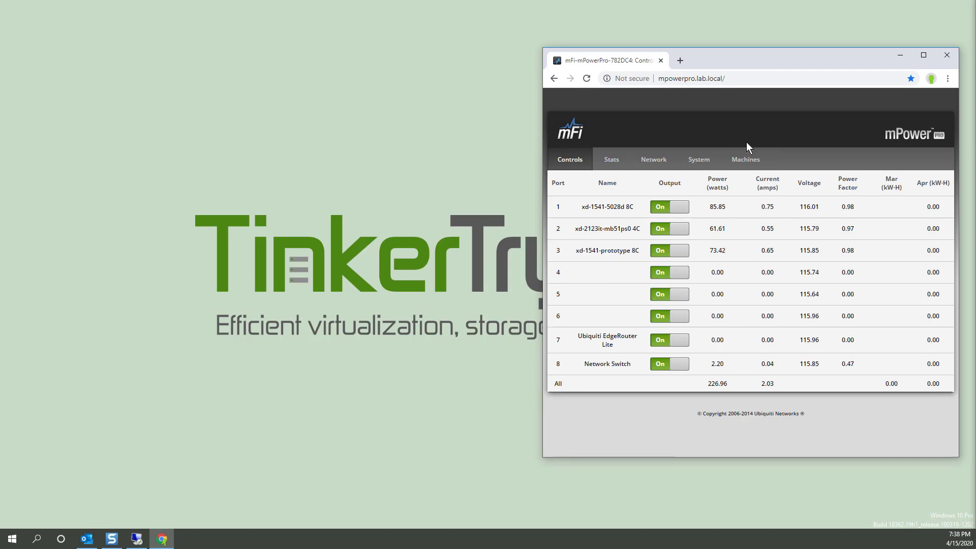
{"action": "mouse_move", "coordinate": [745, 160]}
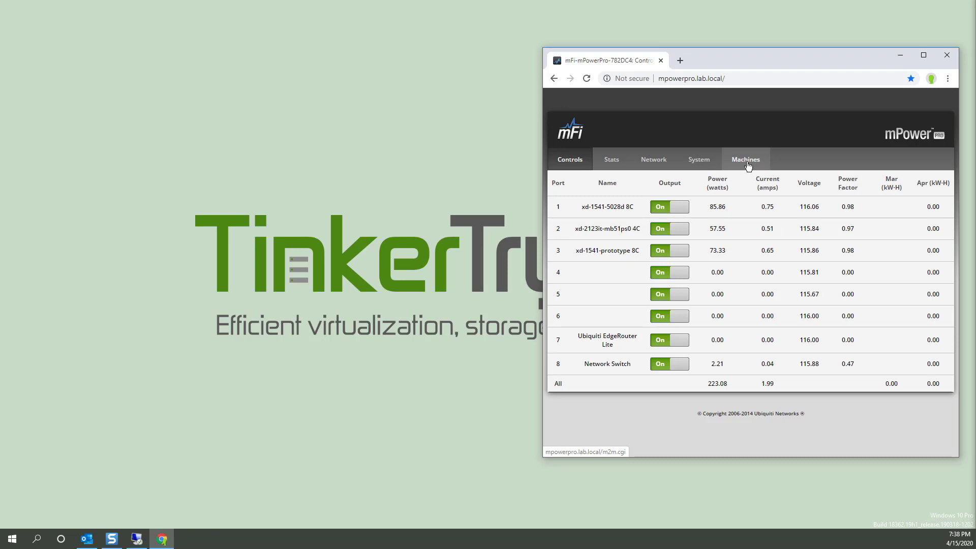
{"action": "left_click", "coordinate": [697, 159]}
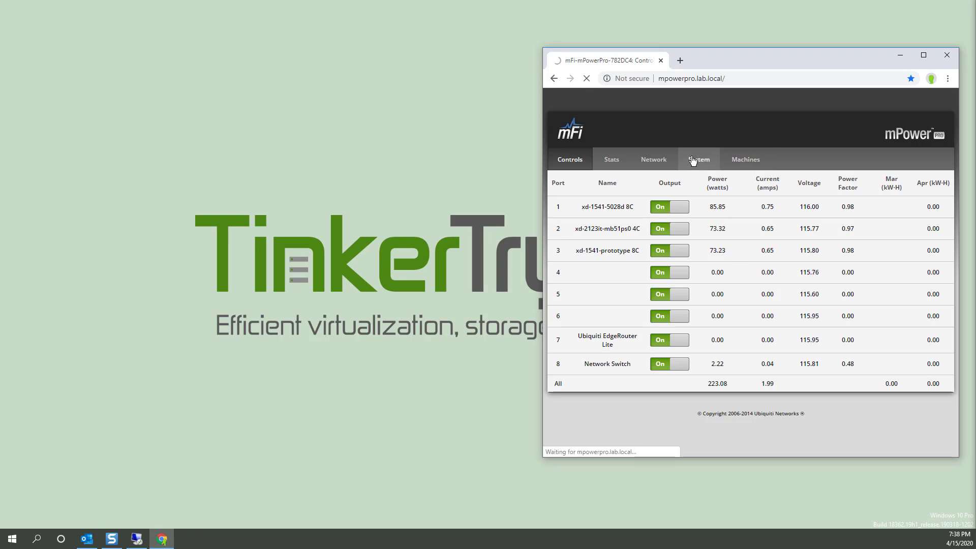
{"action": "left_click", "coordinate": [698, 160]}
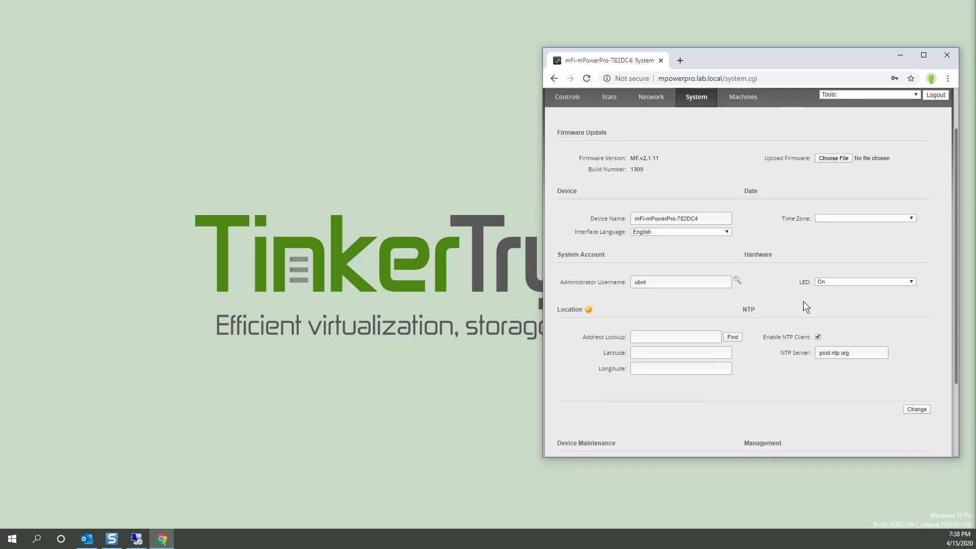
Start a Reset to Factory Defaults from the Device Maintenance section
{"action": "scroll", "scroll_direction": "down", "scroll_amount": 3}
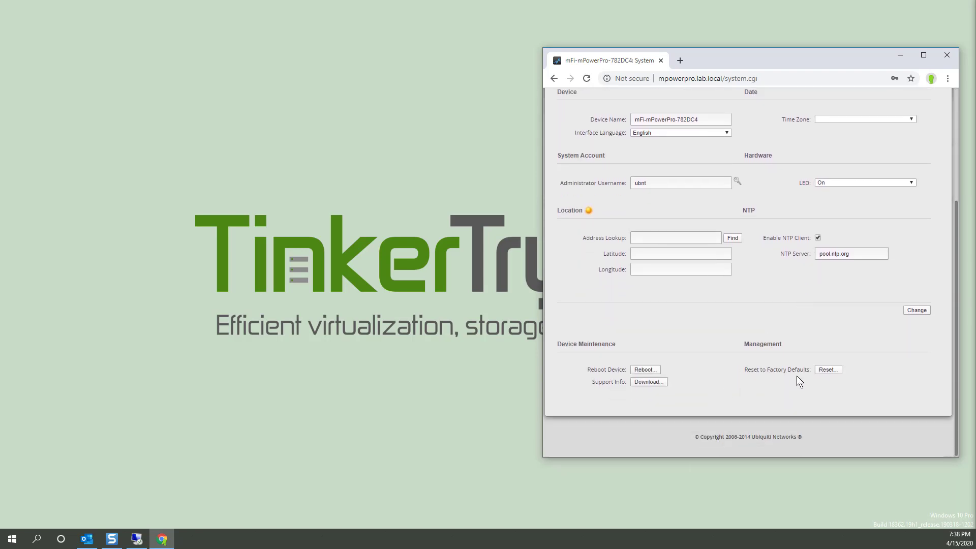
{"action": "left_click", "coordinate": [827, 369]}
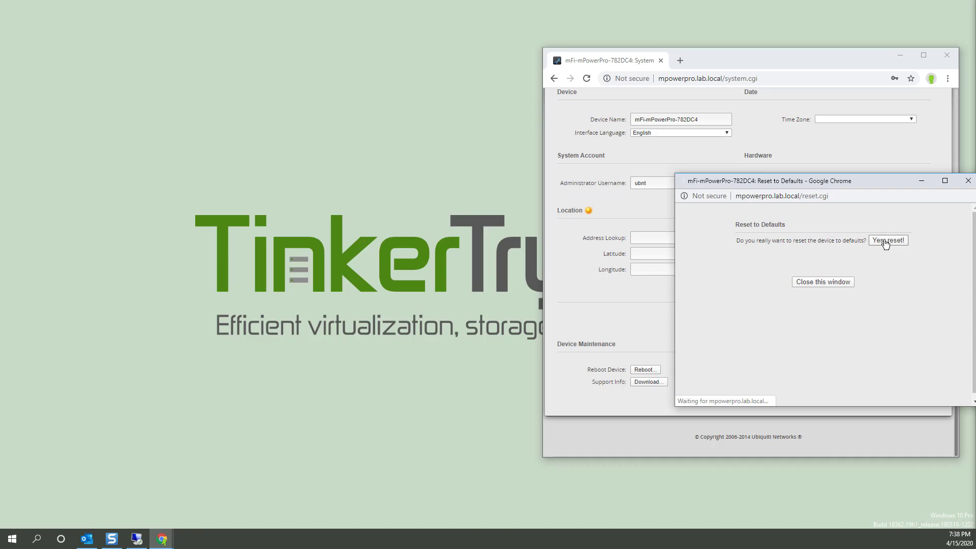
Confirm 'Yes, reset!' so the device resets to factory defaults and reboots
{"action": "left_click", "coordinate": [887, 240]}
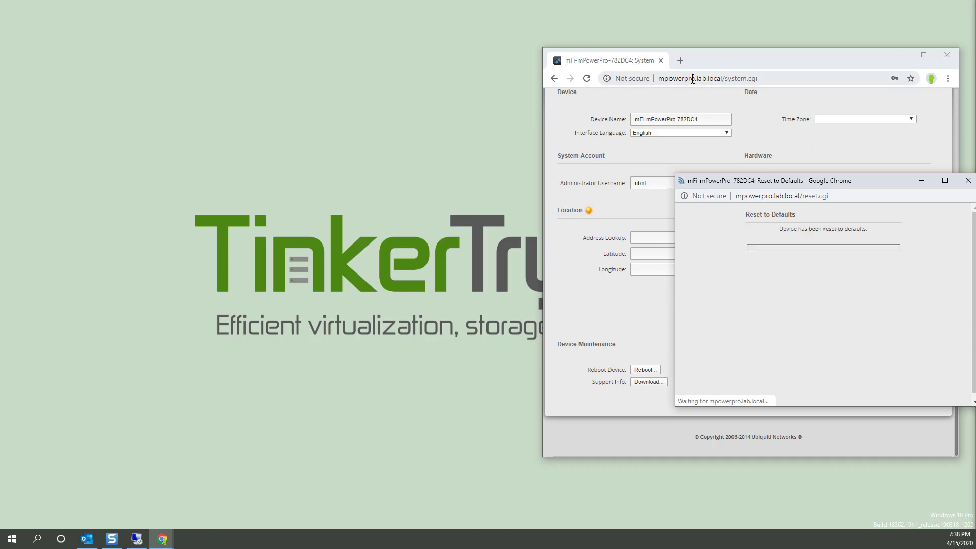
{"action": "mouse_move", "coordinate": [841, 187]}
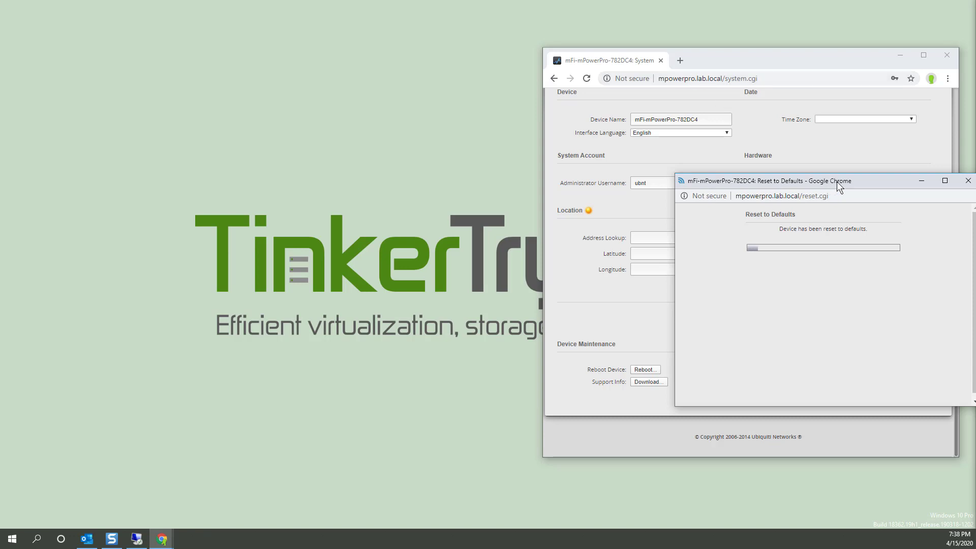
{"action": "mouse_move", "coordinate": [727, 79]}
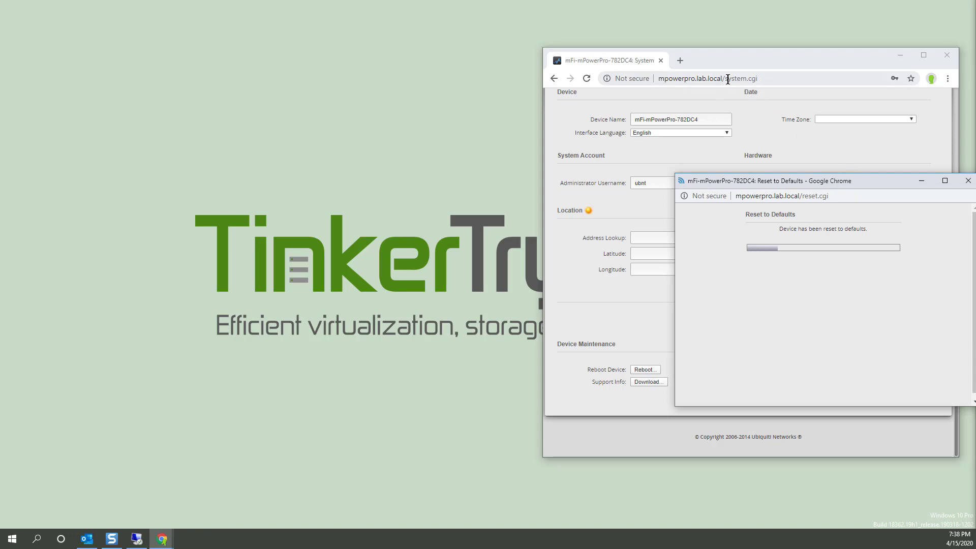
{"action": "mouse_move", "coordinate": [871, 187]}
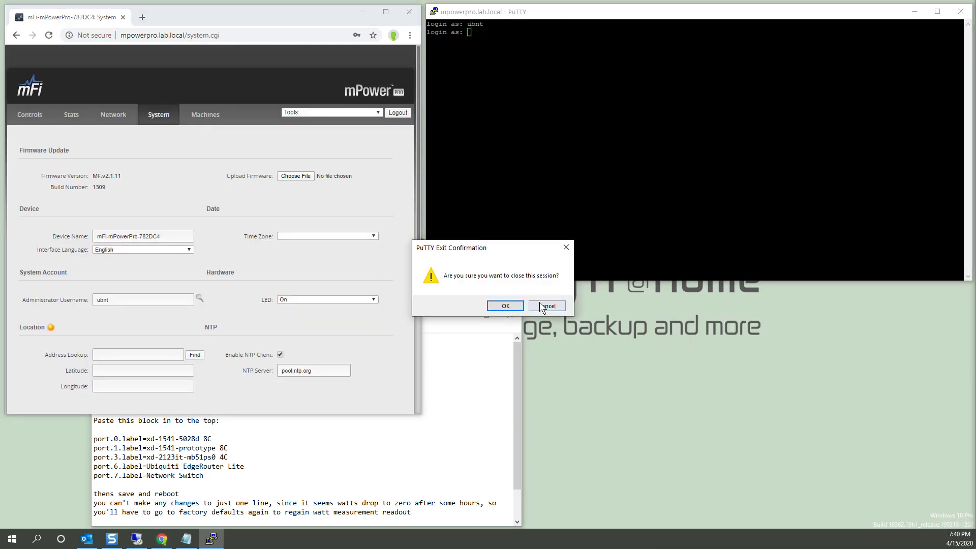
Keep the SSH session open and select the config_file command line in Notepad to copy
{"action": "left_click", "coordinate": [546, 306]}
{"action": "type", "text": "ubnt"}
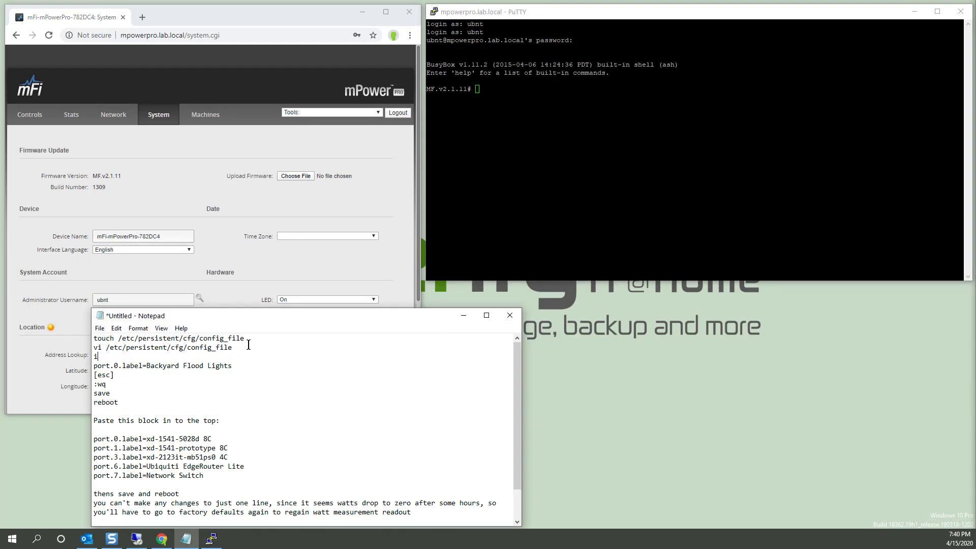
{"action": "triple_click", "coordinate": [168, 337]}
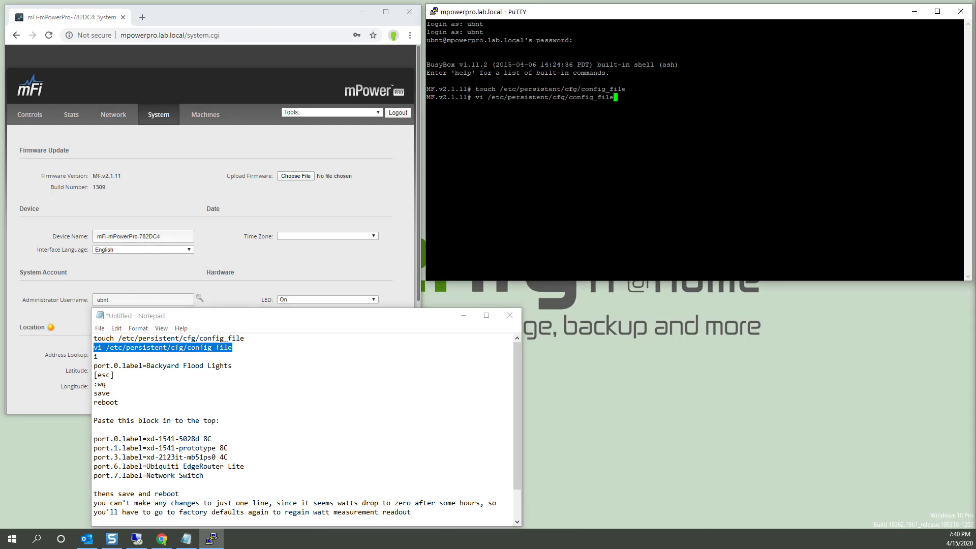
{"action": "mouse_move", "coordinate": [224, 169]}
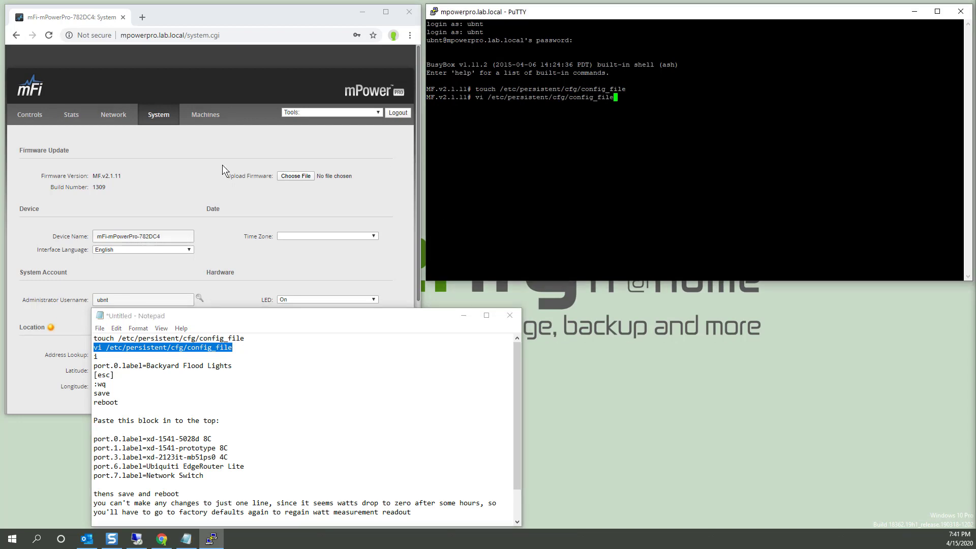
{"action": "mouse_move", "coordinate": [120, 176]}
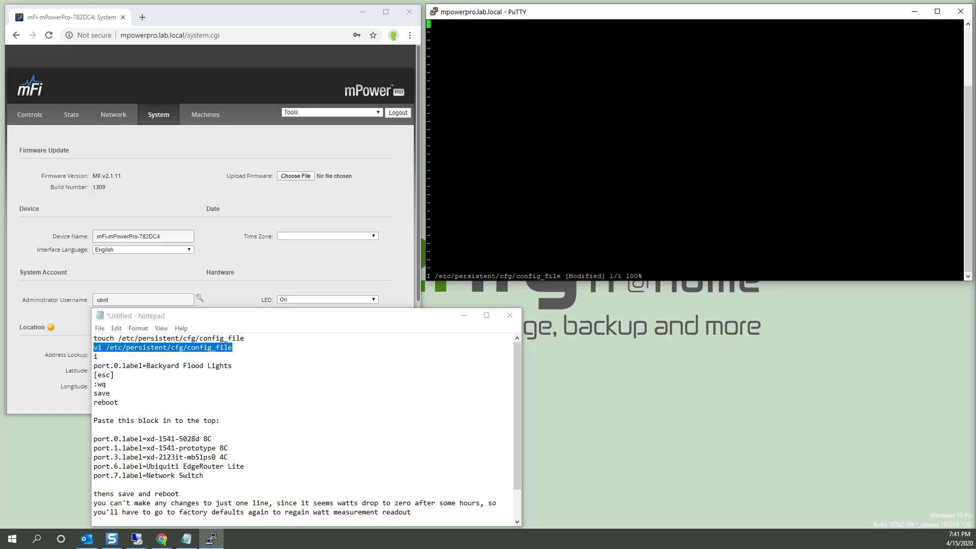
{"action": "mouse_move", "coordinate": [145, 371]}
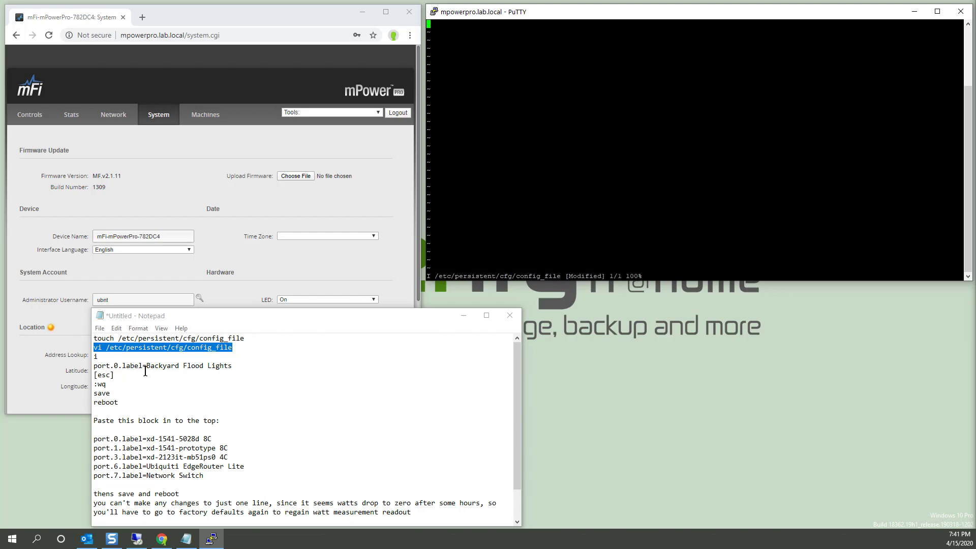
{"action": "mouse_move", "coordinate": [98, 429]}
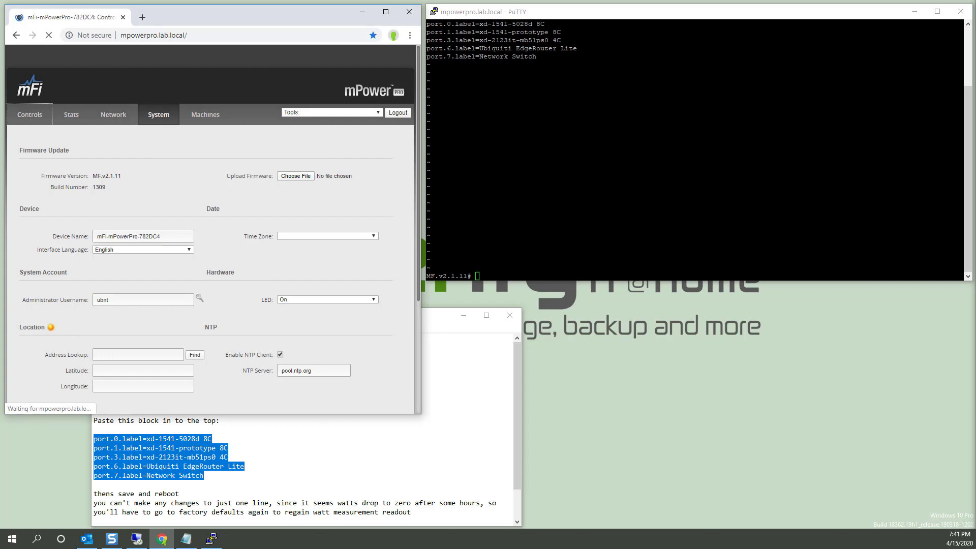
Run 'save' in the PuTTY session so the mPower backs up the config and drops the connection
{"action": "left_click", "coordinate": [29, 116]}
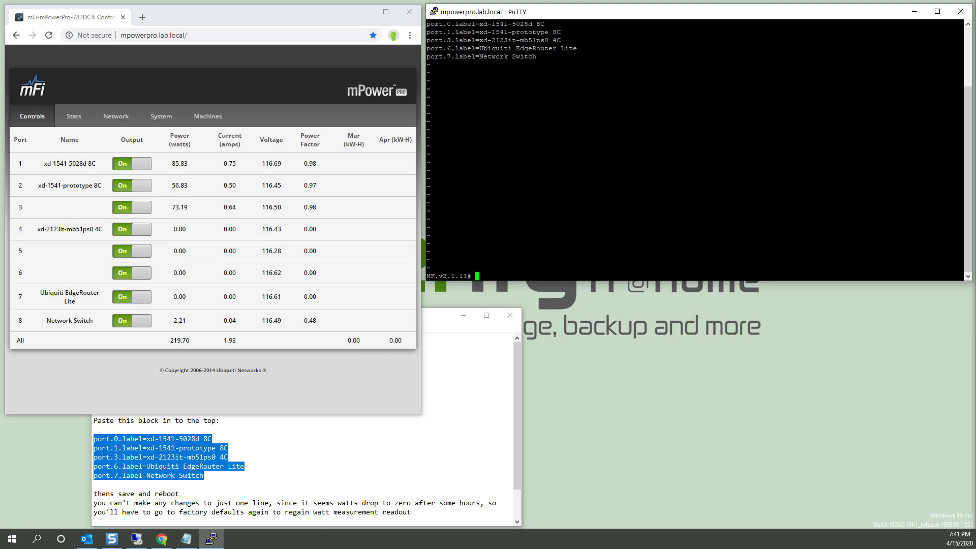
{"action": "type", "text": "save"}
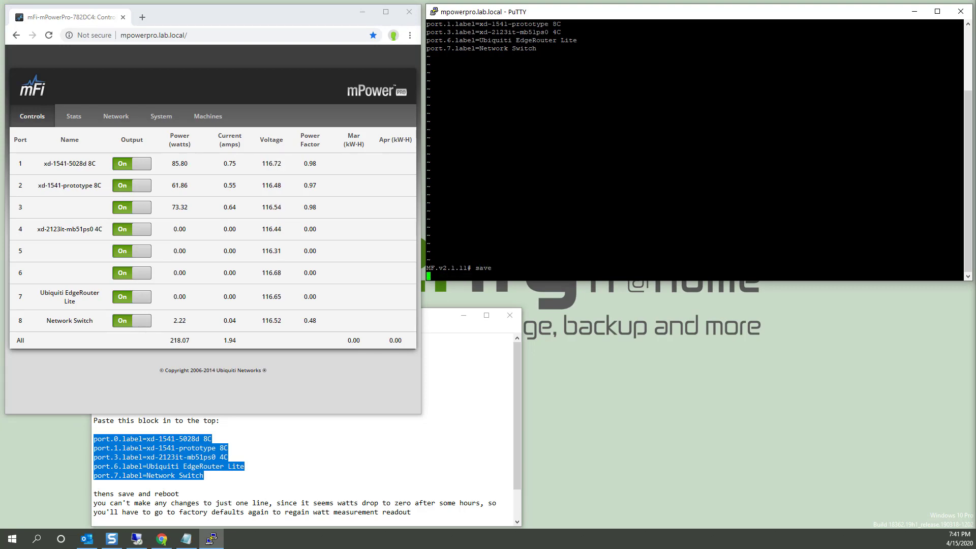
{"action": "key", "text": "Return"}
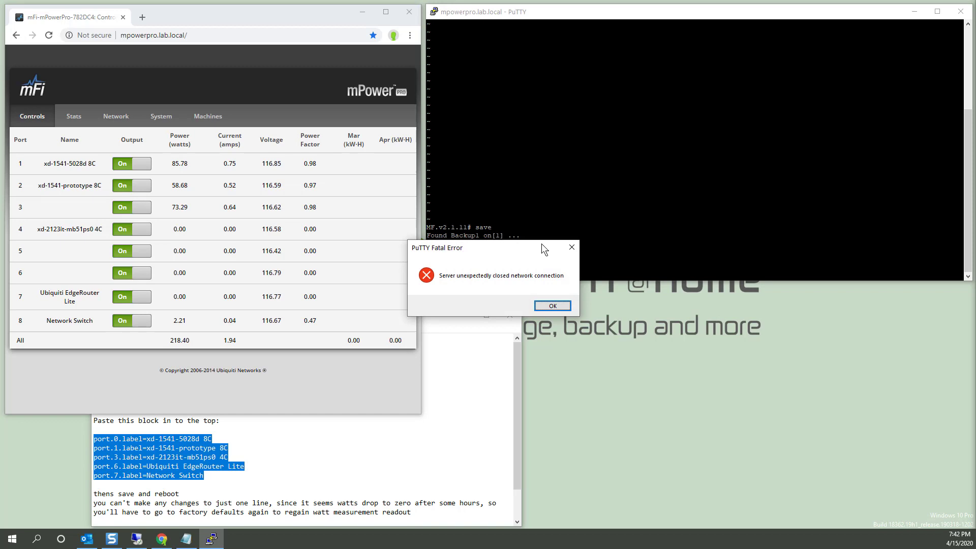
Dismiss the PuTTY Fatal Error dialog and minimize Notepad to reveal the mPower login page
{"action": "left_click", "coordinate": [551, 306]}
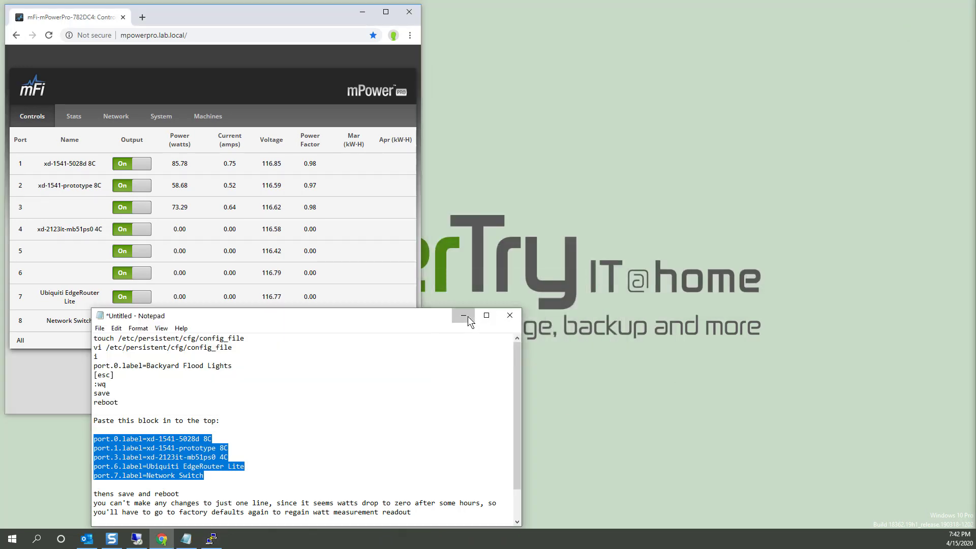
{"action": "left_click", "coordinate": [463, 315]}
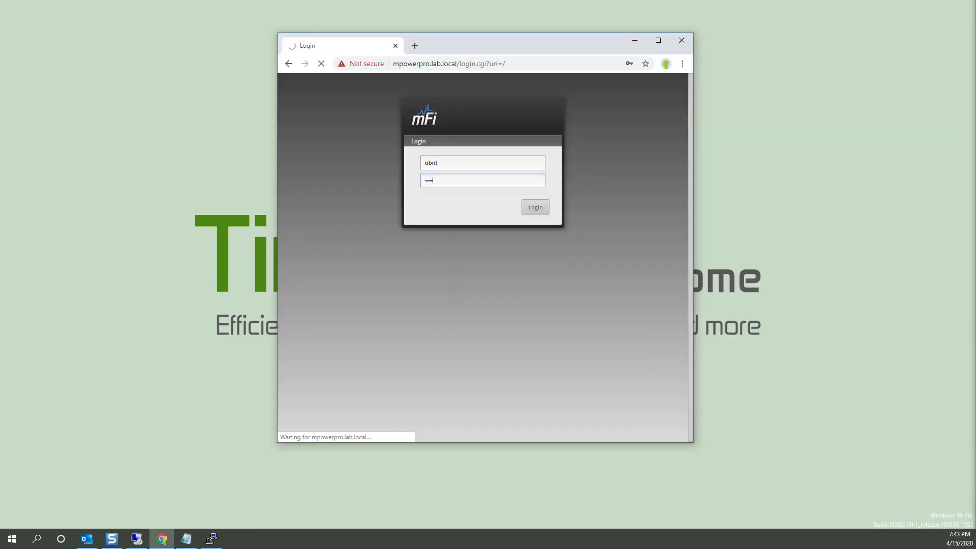
Log back into mPower Pro, check Stats and the Tools list, and confirm Controls still shows hostname labels
{"action": "left_click", "coordinate": [534, 206]}
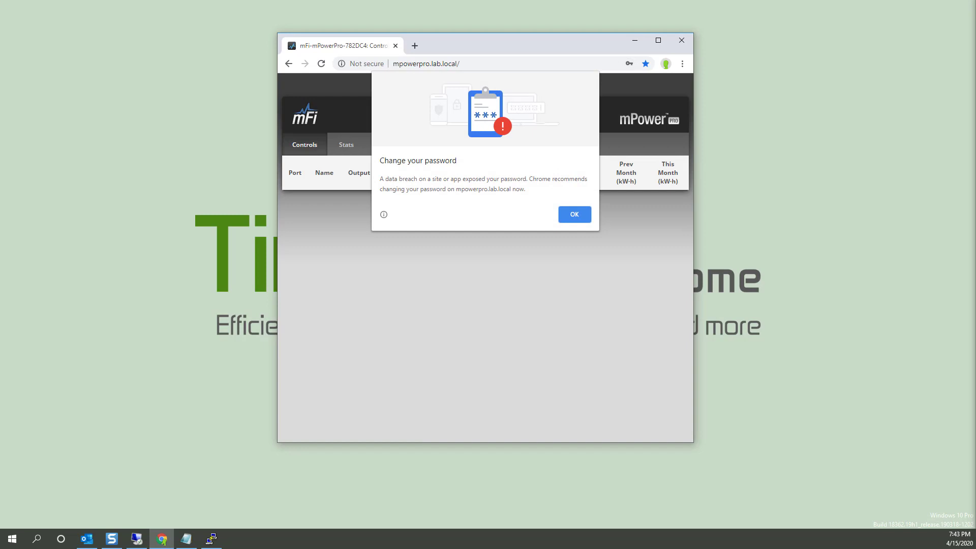
{"action": "left_click", "coordinate": [574, 213]}
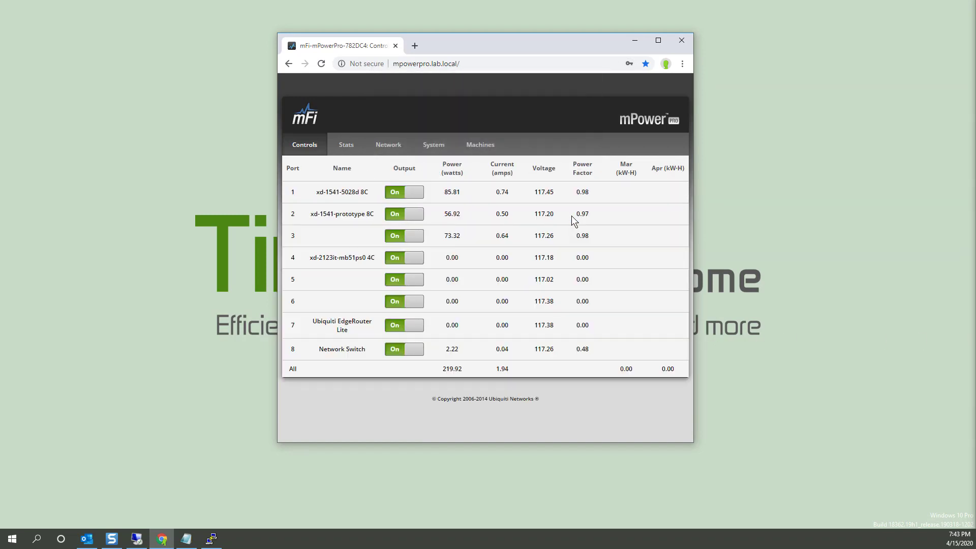
{"action": "mouse_move", "coordinate": [345, 144]}
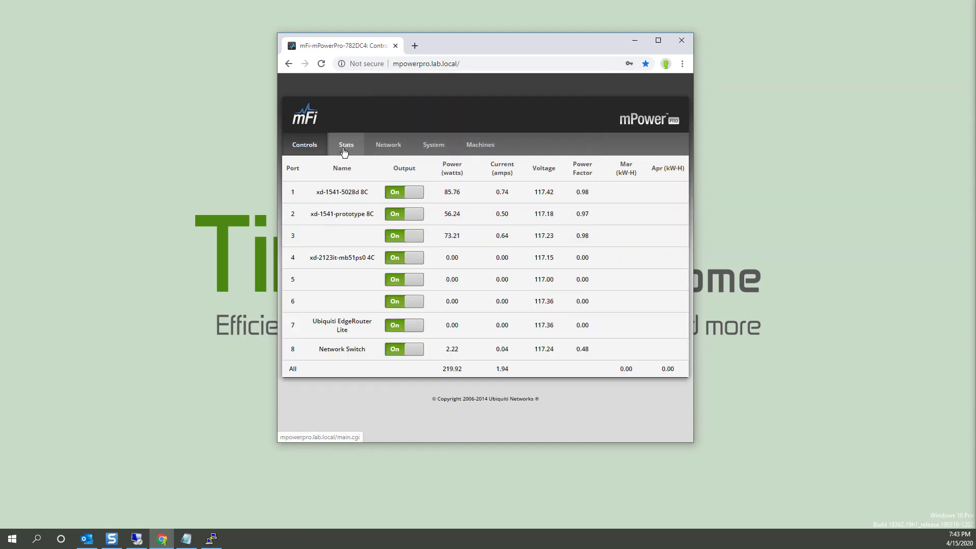
{"action": "left_click", "coordinate": [345, 144]}
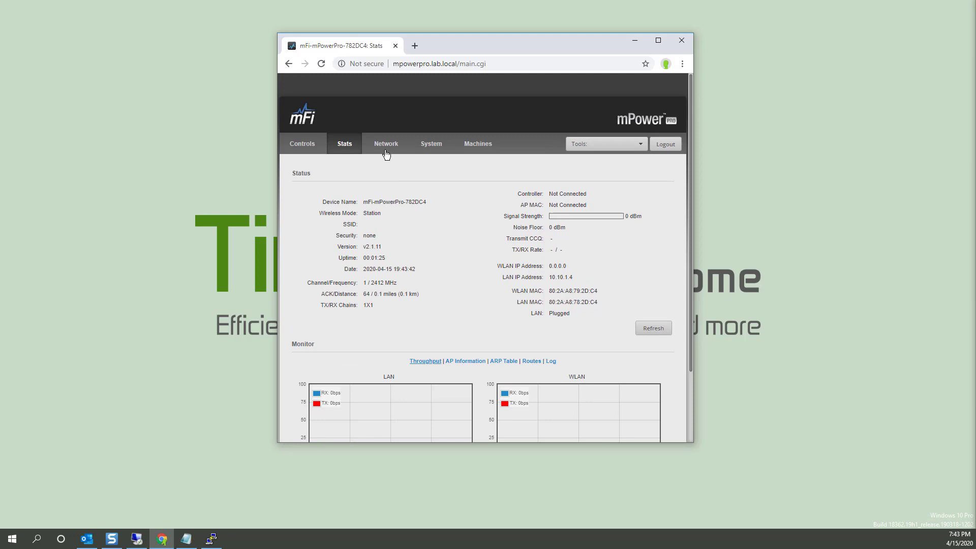
{"action": "mouse_move", "coordinate": [429, 143]}
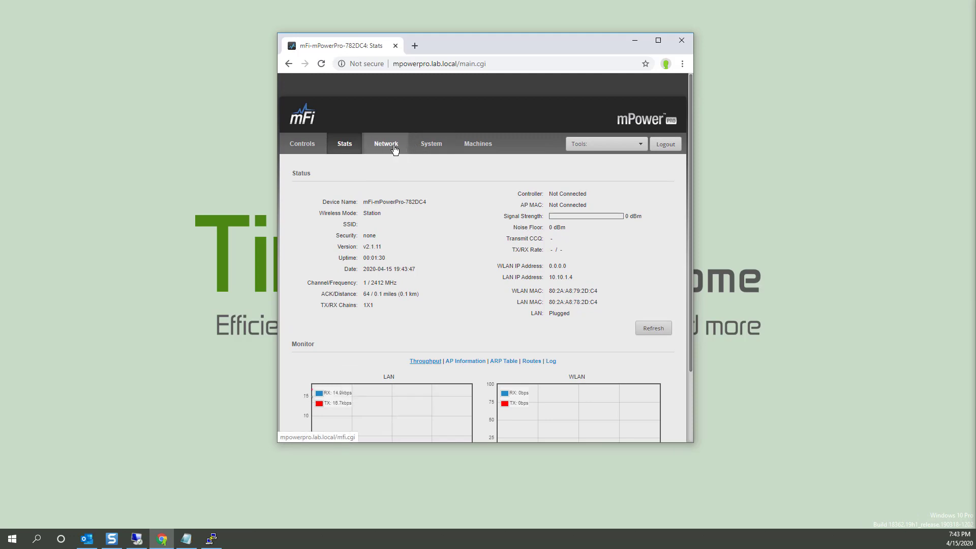
{"action": "left_click", "coordinate": [604, 143]}
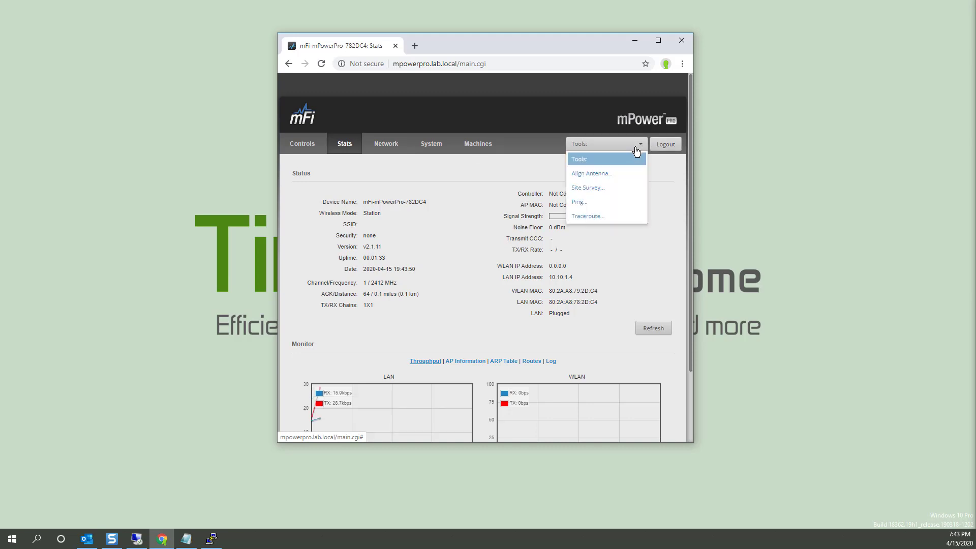
{"action": "mouse_move", "coordinate": [347, 128]}
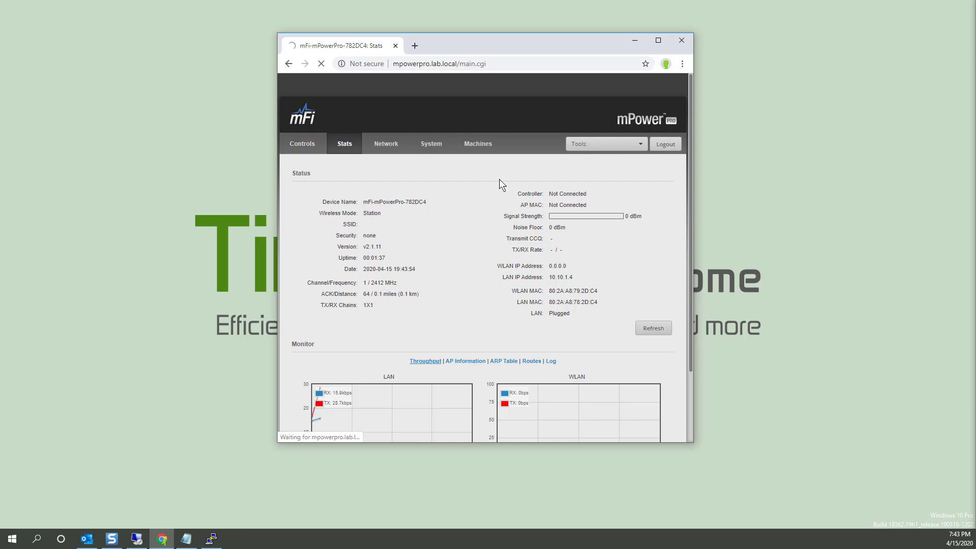
{"action": "left_click", "coordinate": [303, 143]}
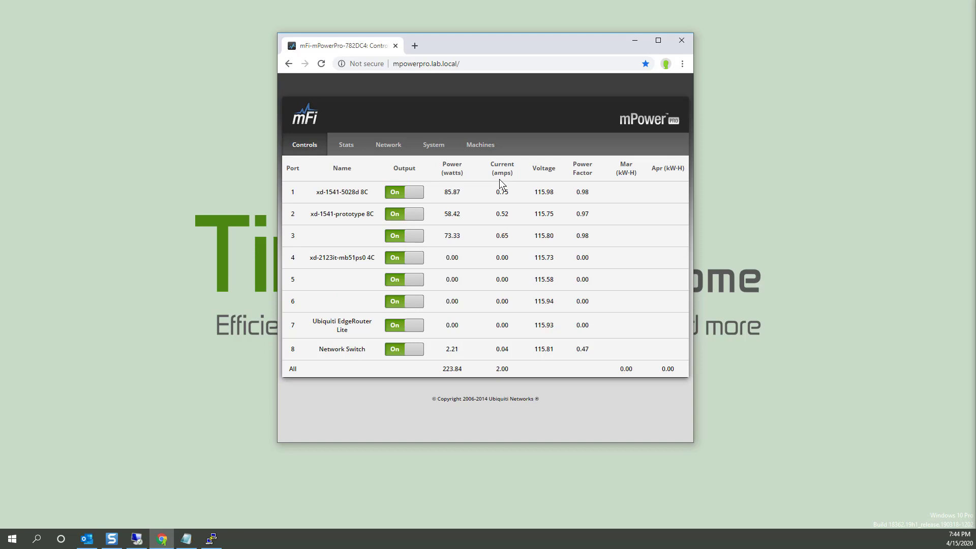
{"action": "mouse_move", "coordinate": [844, 254]}
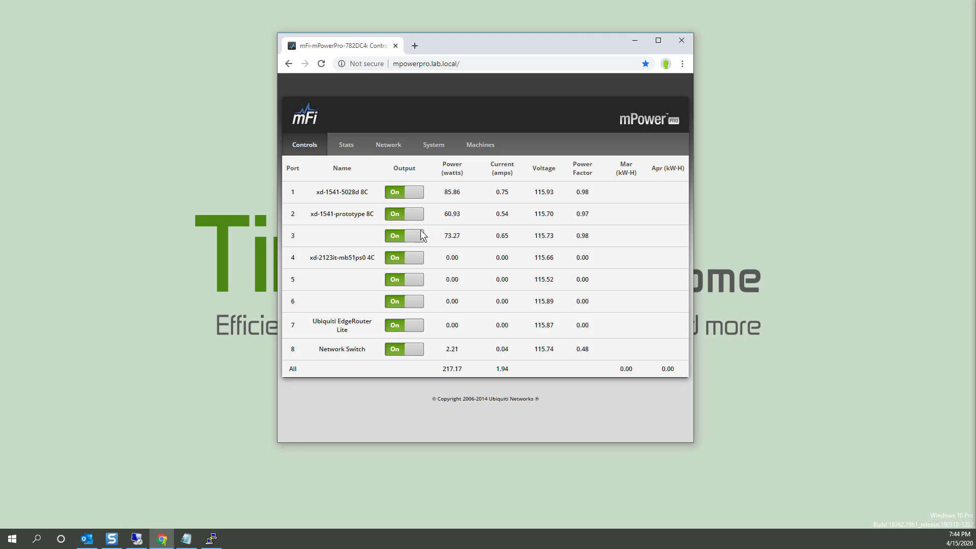
{"action": "mouse_move", "coordinate": [336, 415]}
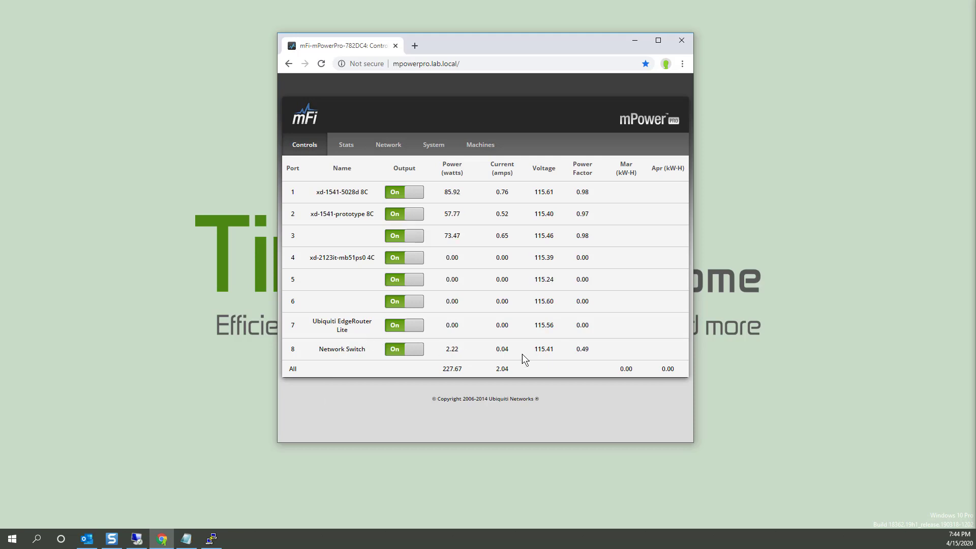
{"action": "mouse_move", "coordinate": [770, 362]}
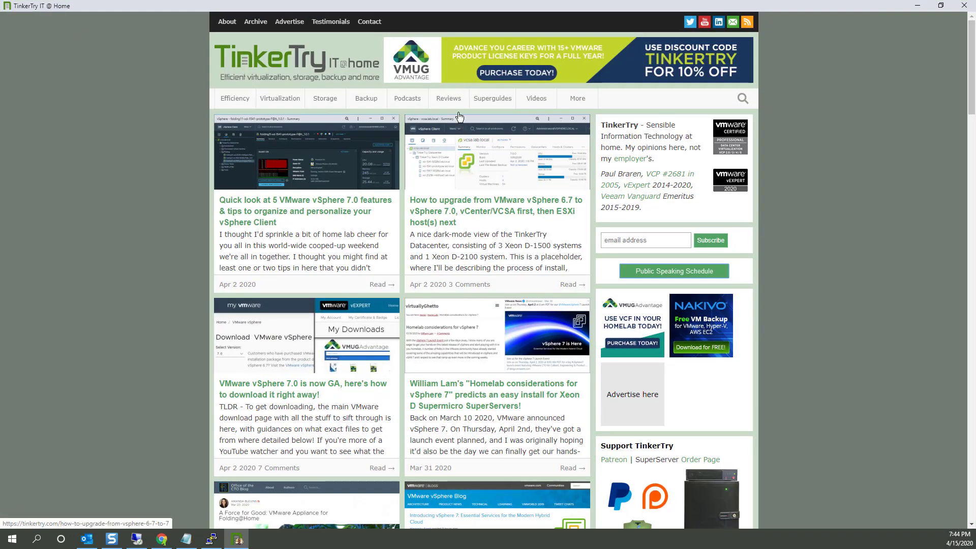
{"action": "mouse_move", "coordinate": [458, 117]}
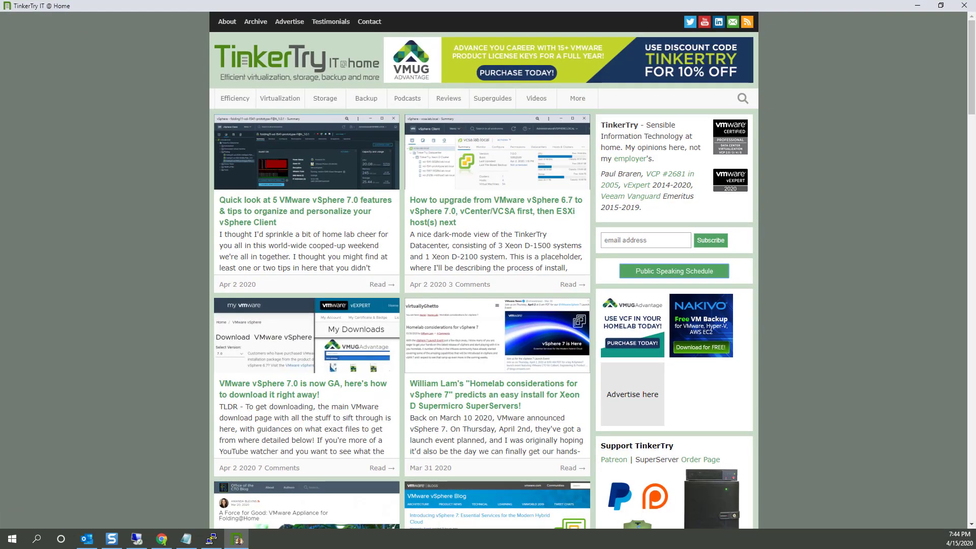